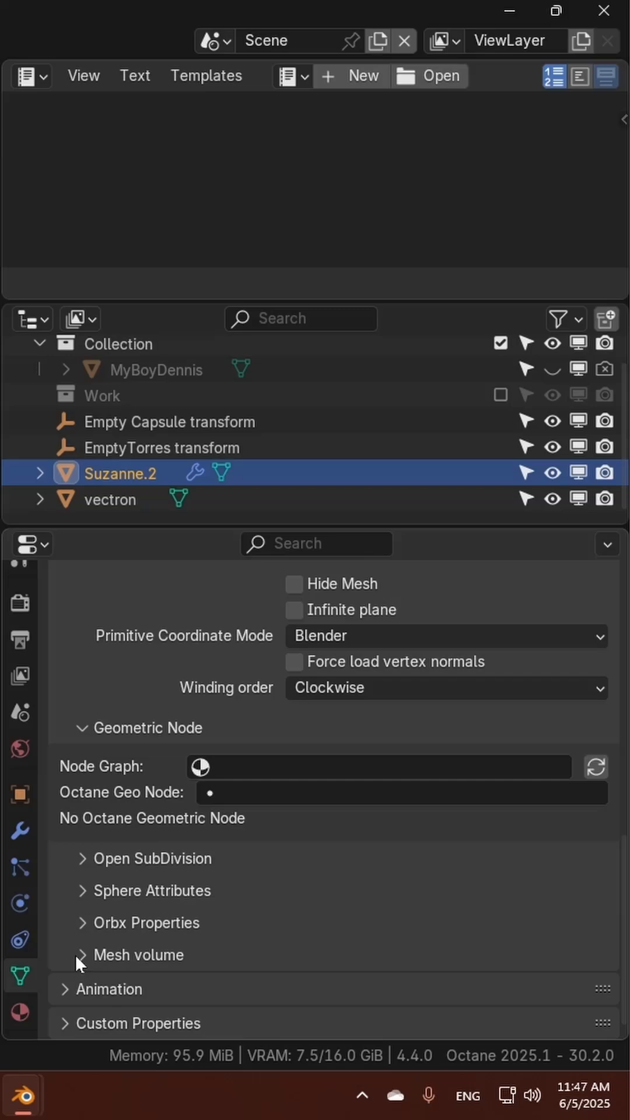
# Step: Expand Suzanne.2's Mesh volume panel and enable Mesh Volume SDF
pyautogui.click(84, 954)
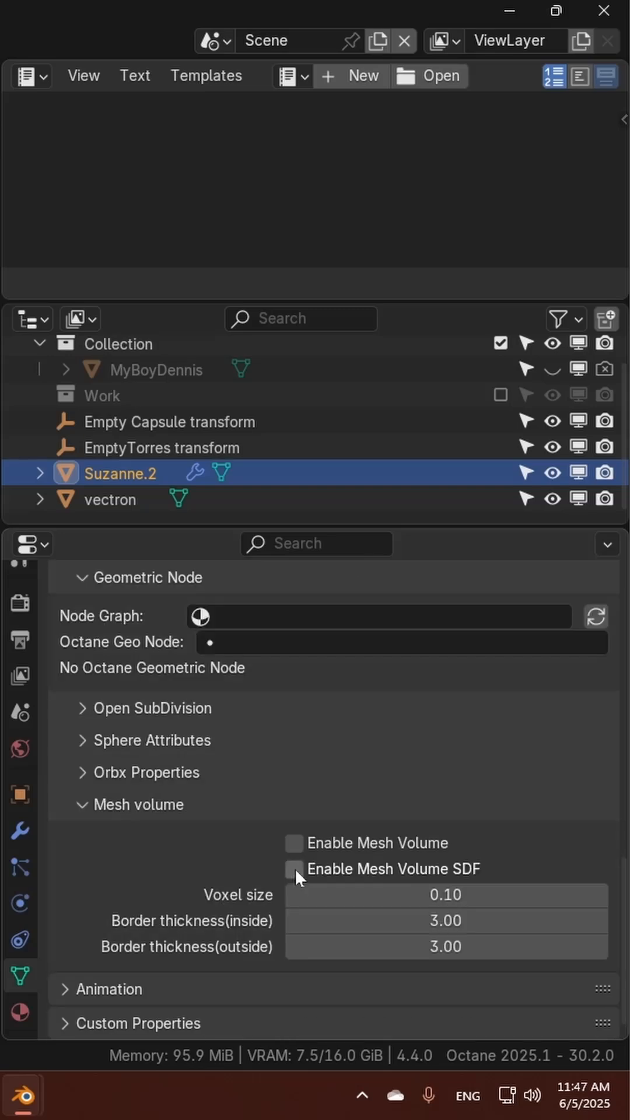
pyautogui.moveTo(295, 873)
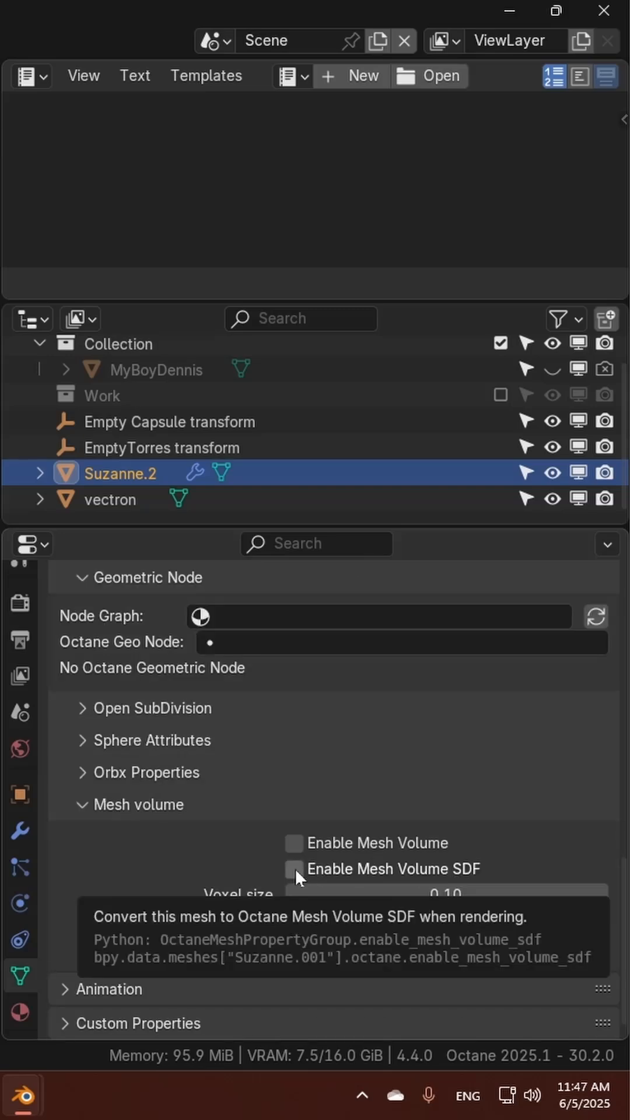
pyautogui.click(294, 868)
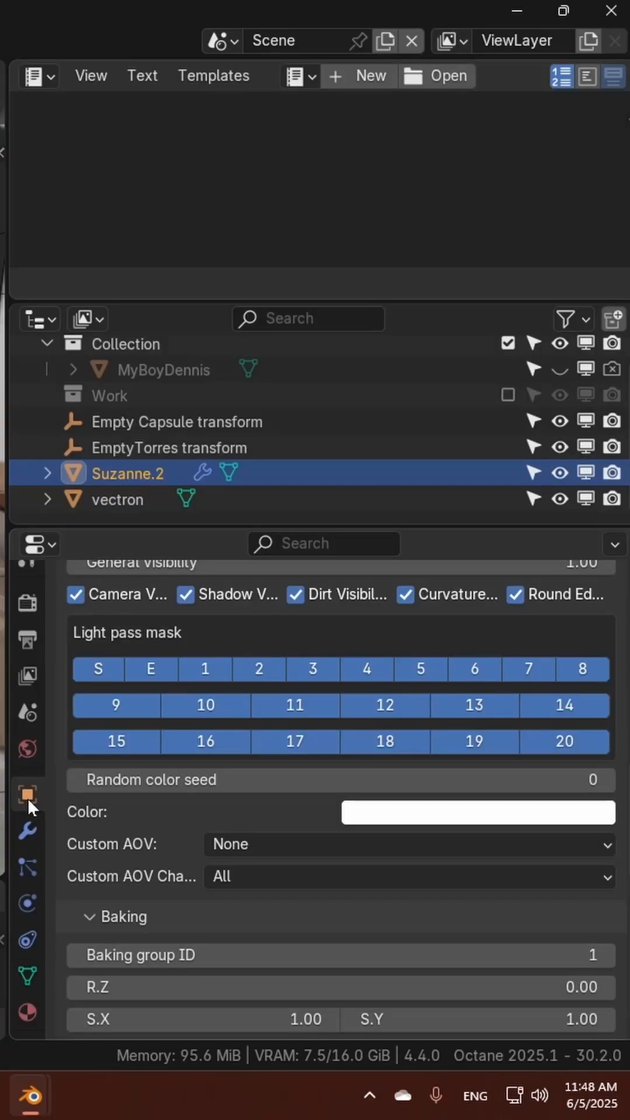
# Step: Enable the Octane Offset Transform in Suzanne.2's Object properties
pyautogui.scroll(-3)
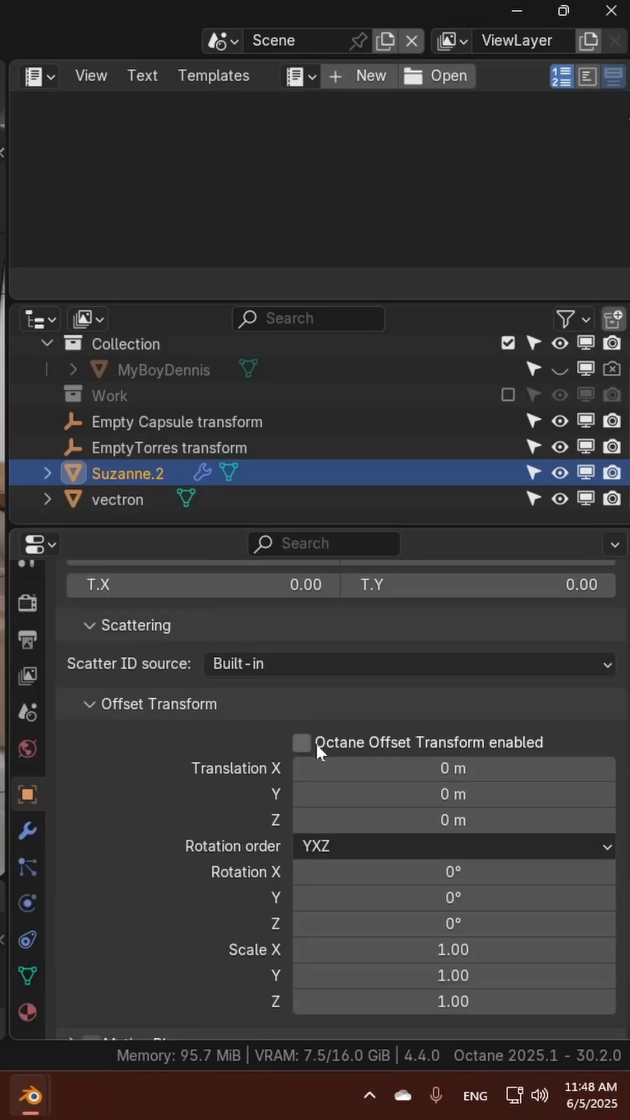
pyautogui.moveTo(302, 753)
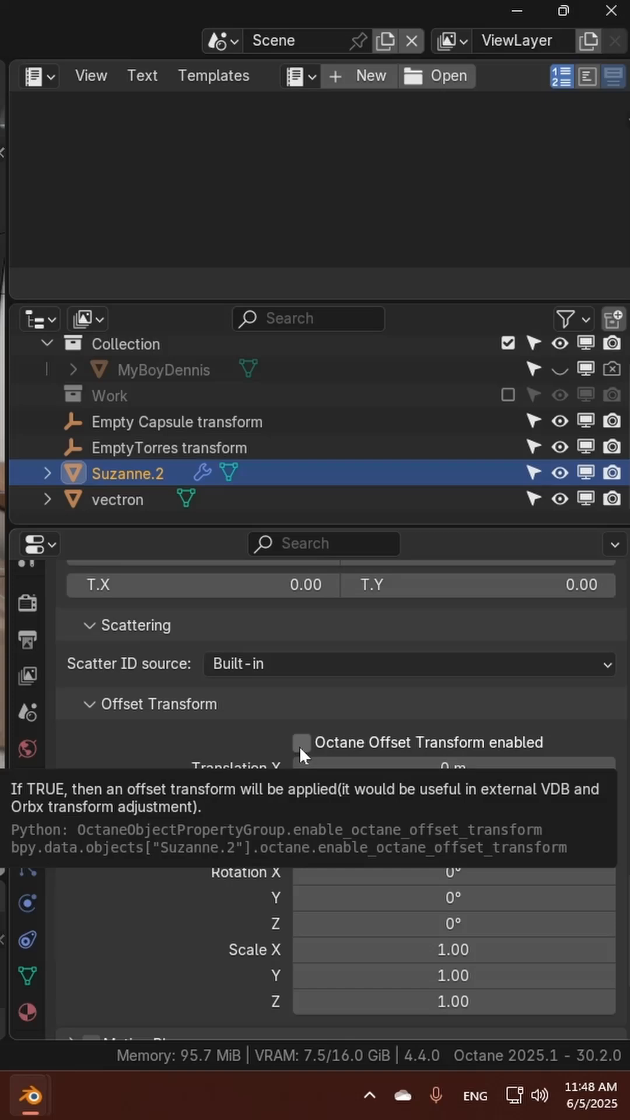
pyautogui.click(301, 741)
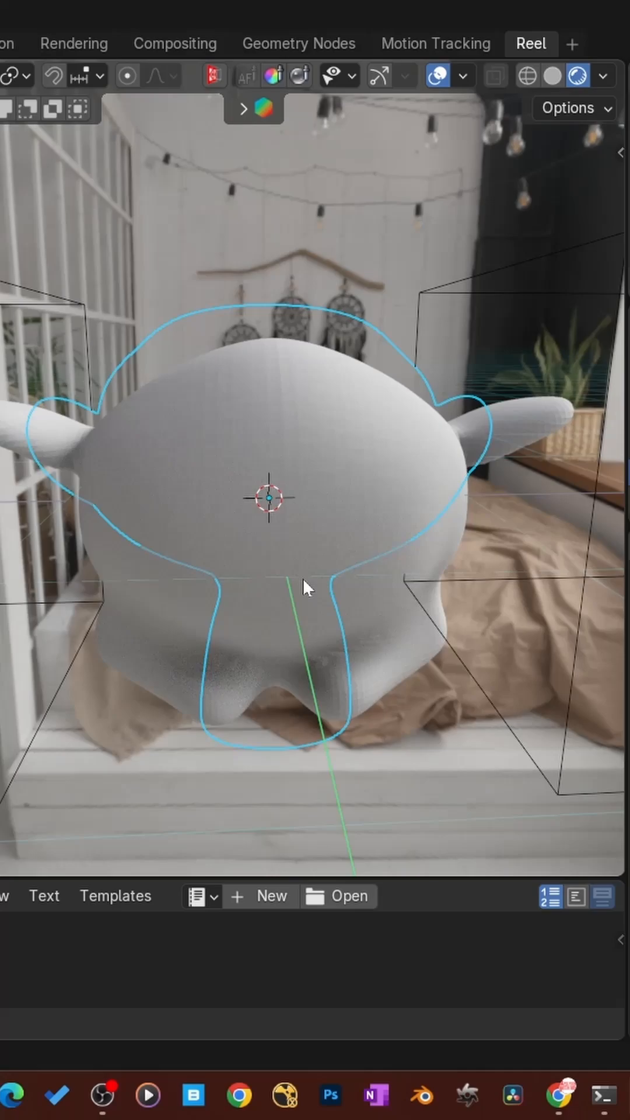
# Step: Inspect the Suzanne SDF result in the Octane rendered viewport
pyautogui.press('g')
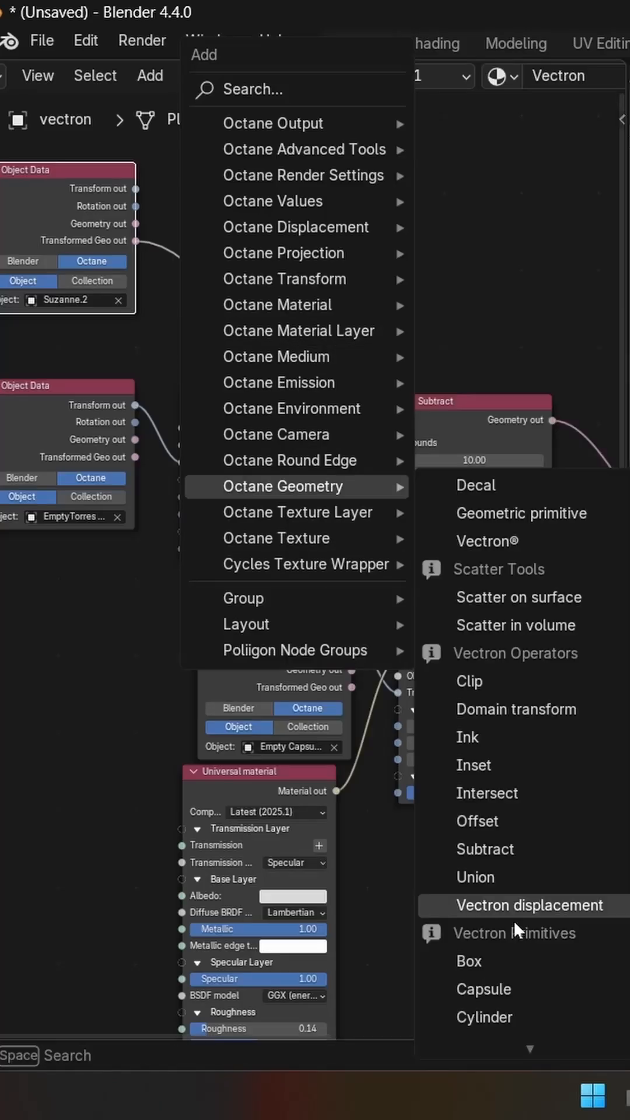
# Step: Insert a Vectron displacement node between Suzanne.2's geometry output and the Subtract node
pyautogui.click(529, 905)
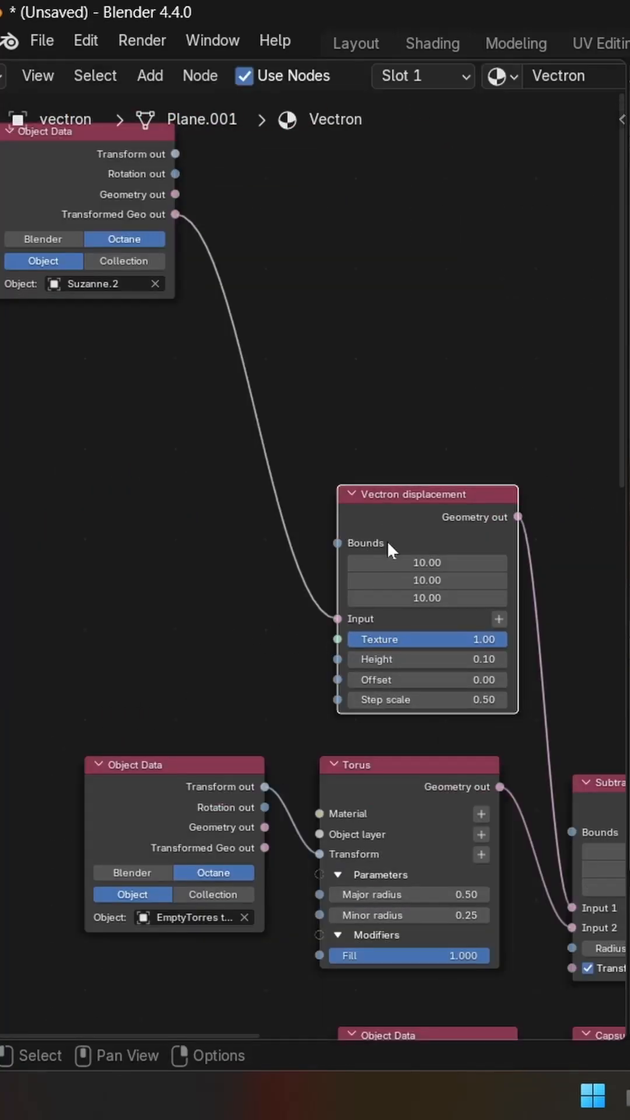
pyautogui.moveTo(436, 637)
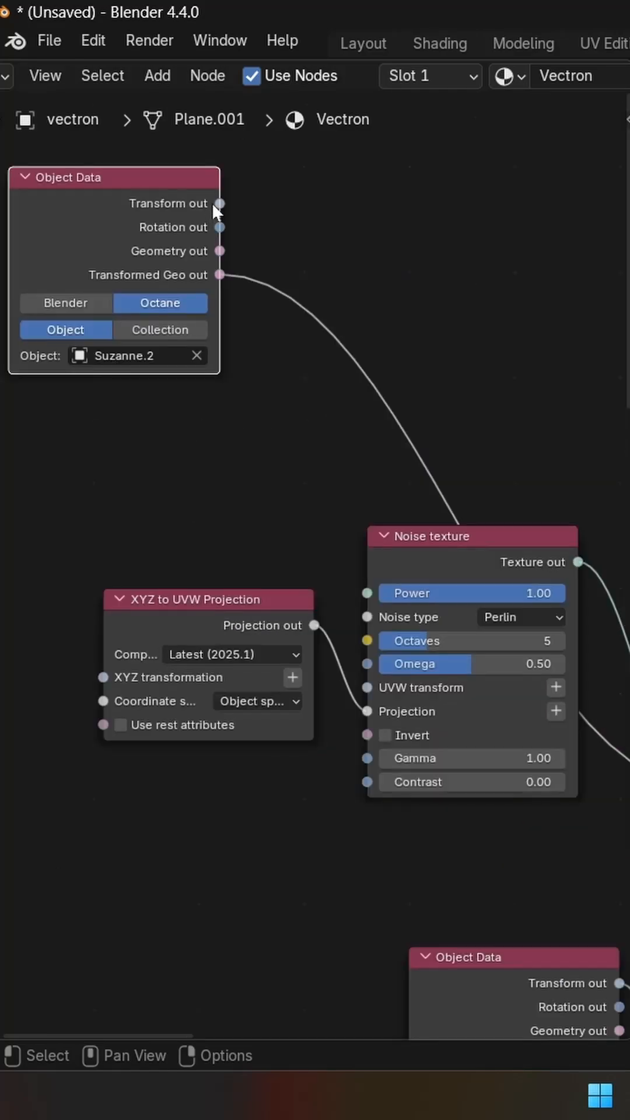
# Step: Feed the Chips noise (omega 0.43) from an XYZ to UVW projection via a UVW transform input
pyautogui.moveTo(221, 203); pyautogui.dragTo(247, 567)
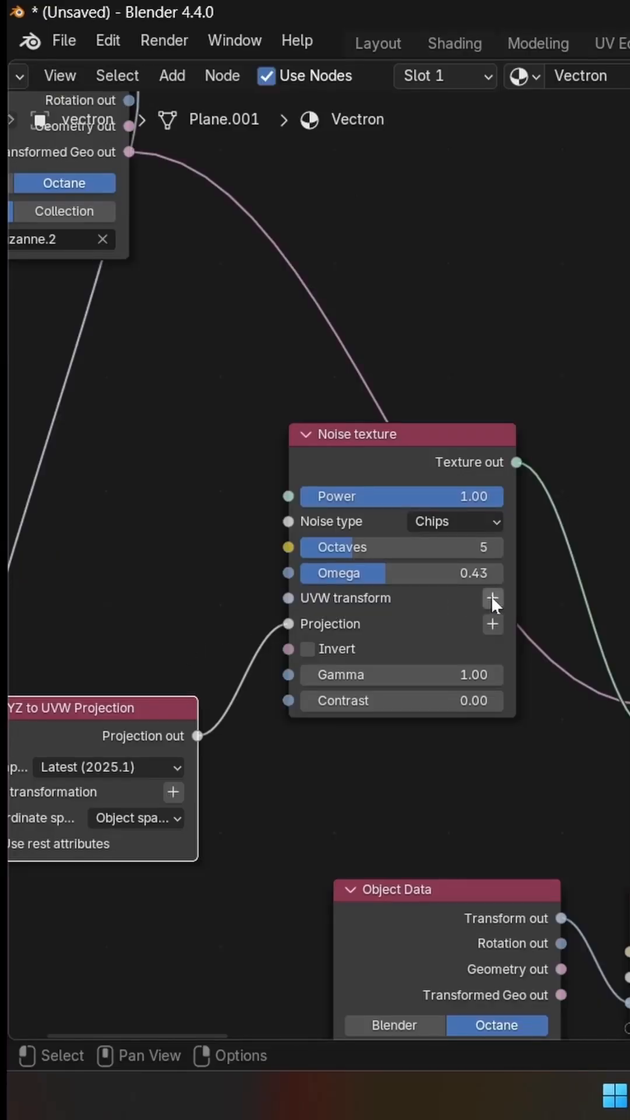
pyautogui.click(492, 598)
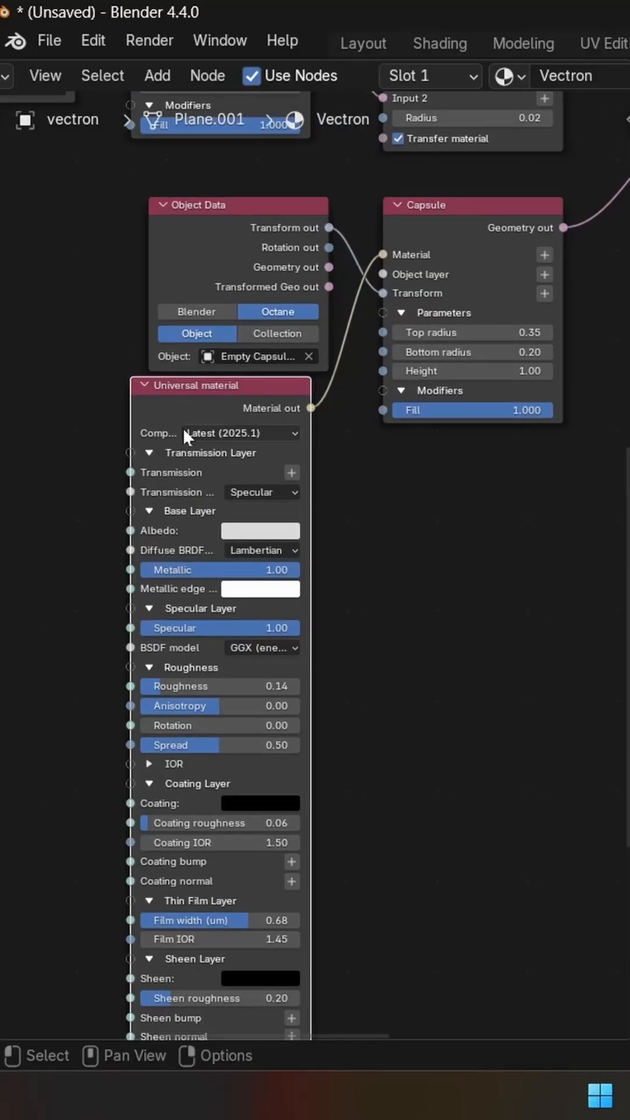
# Step: Duplicate the Universal material node and place it below the Capsule node
pyautogui.moveTo(221, 386); pyautogui.dragTo(471, 492)
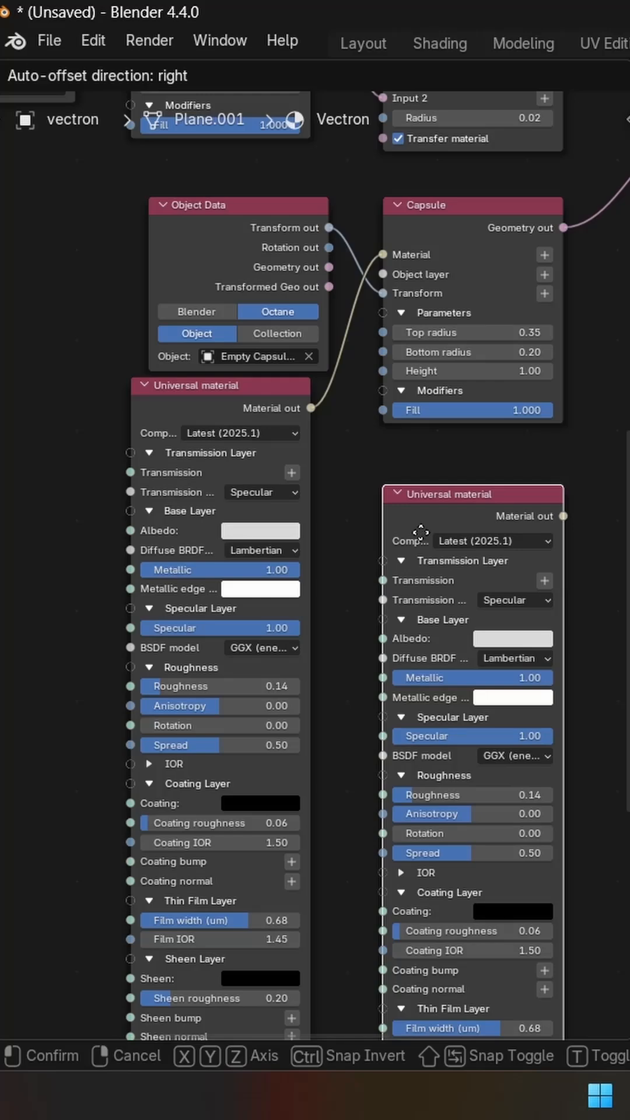